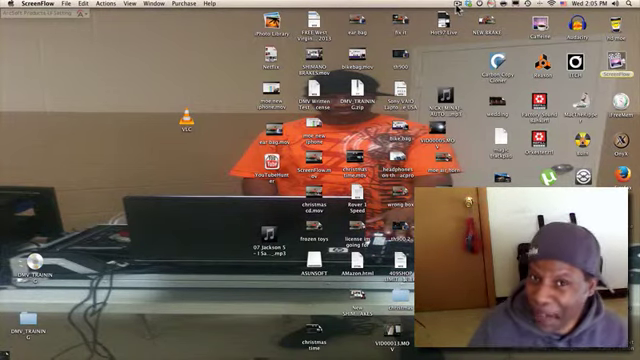
Step: Reveal ScreenFlow's menu-bar options with Stop Record and Quit ScreenFlow available
left_click(474, 8)
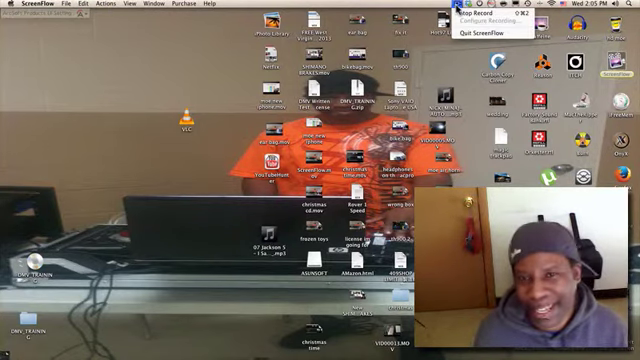